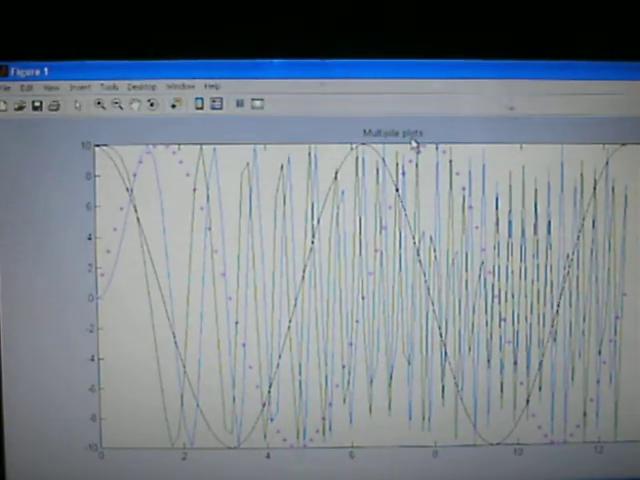
mouse_move(133, 296)
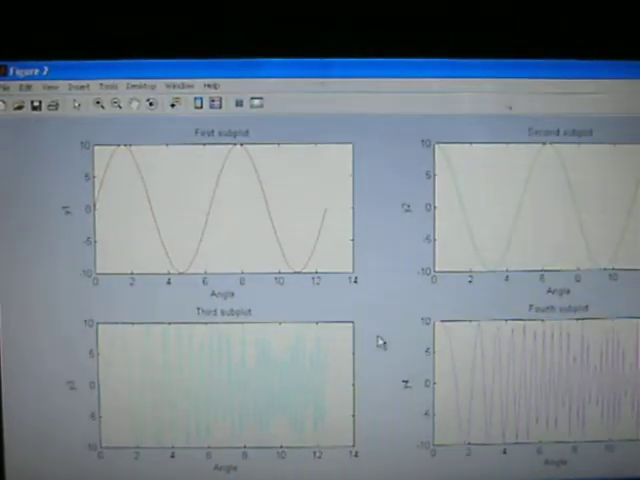
mouse_move(285, 217)
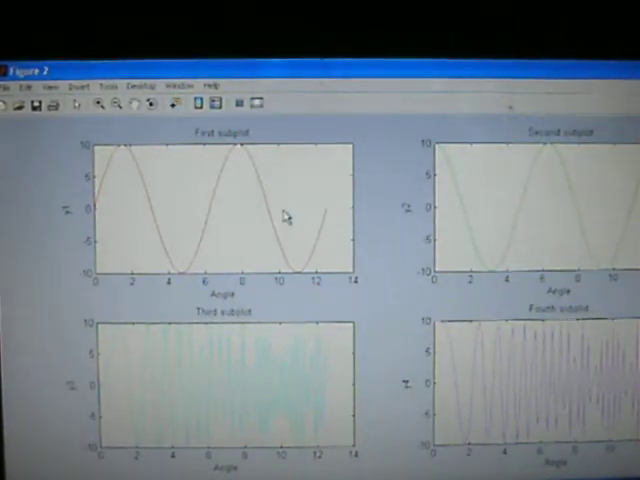
mouse_move(490, 210)
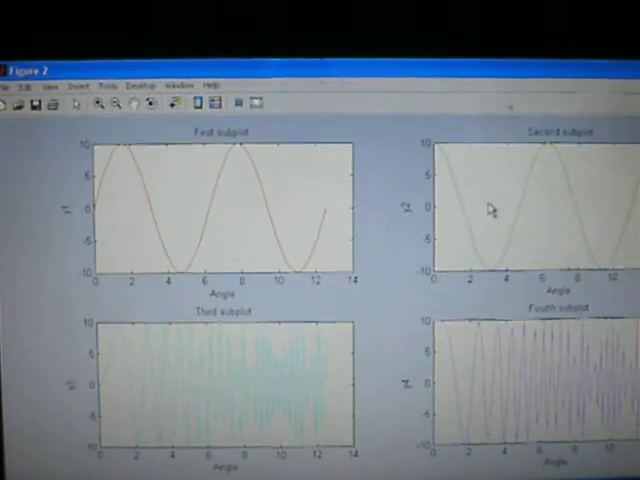